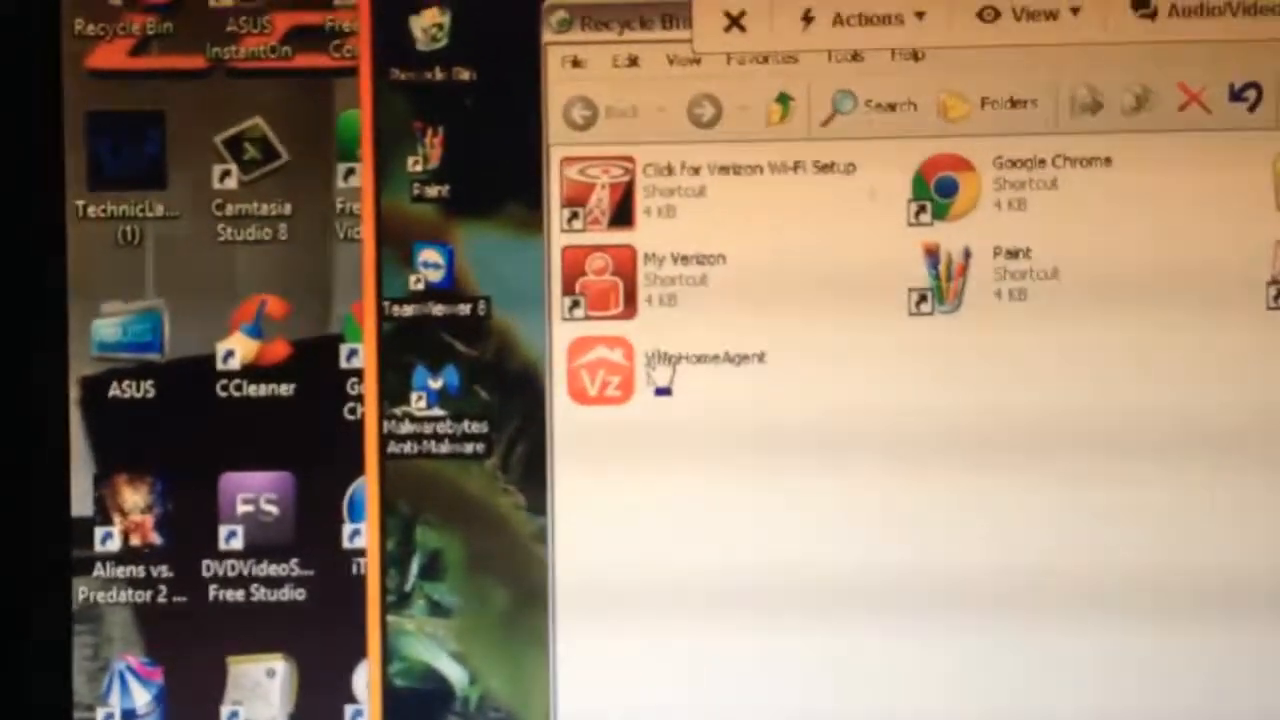
{"action": "mouse_move", "coordinate": [660, 375]}
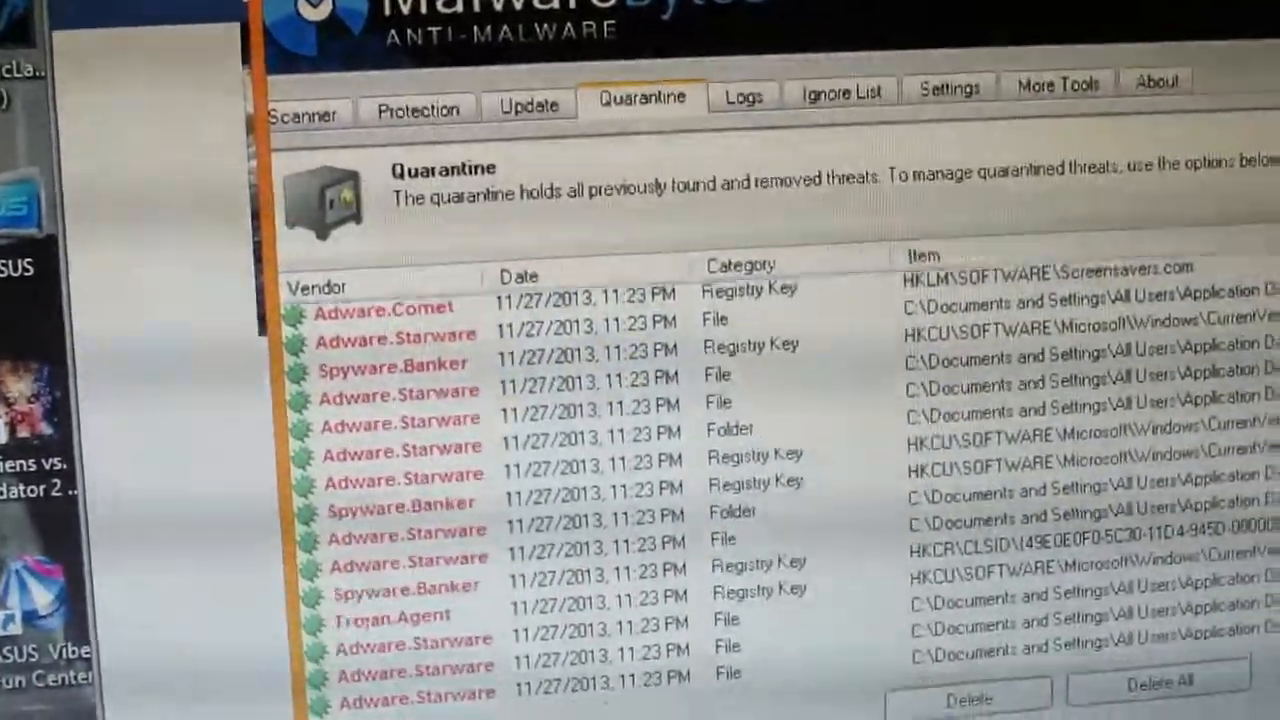
{"action": "scroll", "scroll_direction": "down", "scroll_amount": 3}
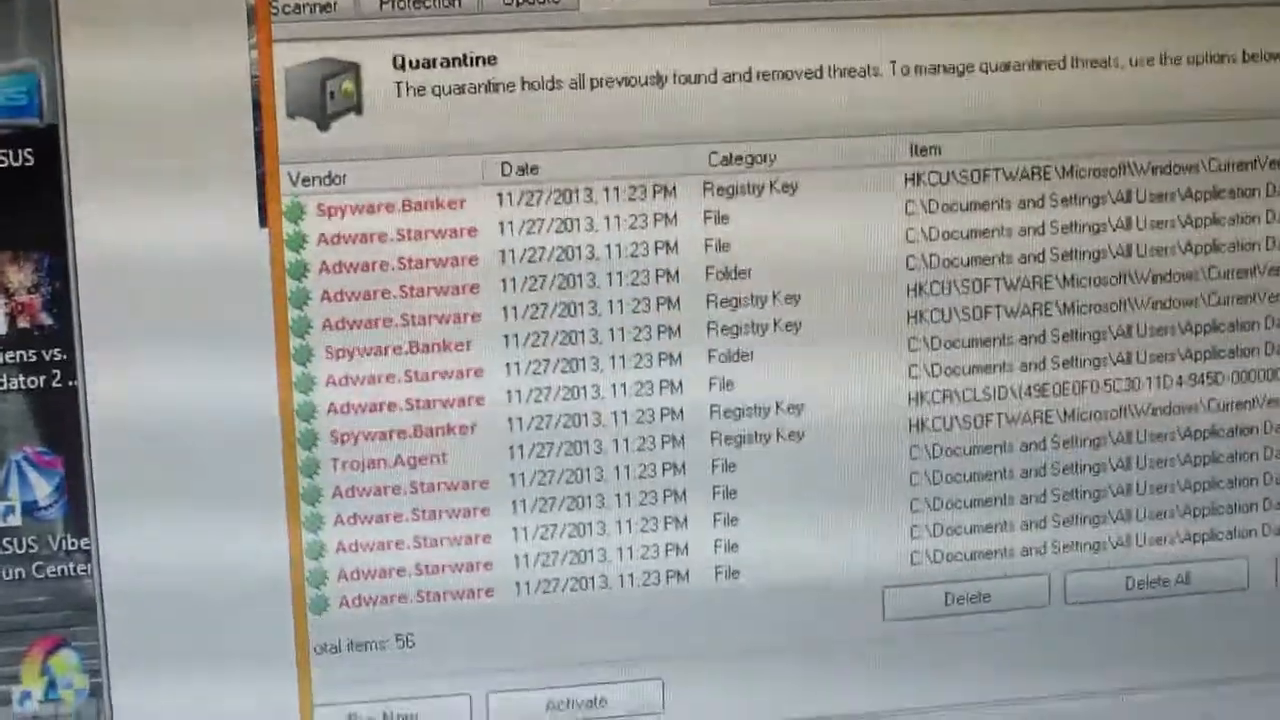
{"action": "scroll", "scroll_direction": "down", "scroll_amount": 3}
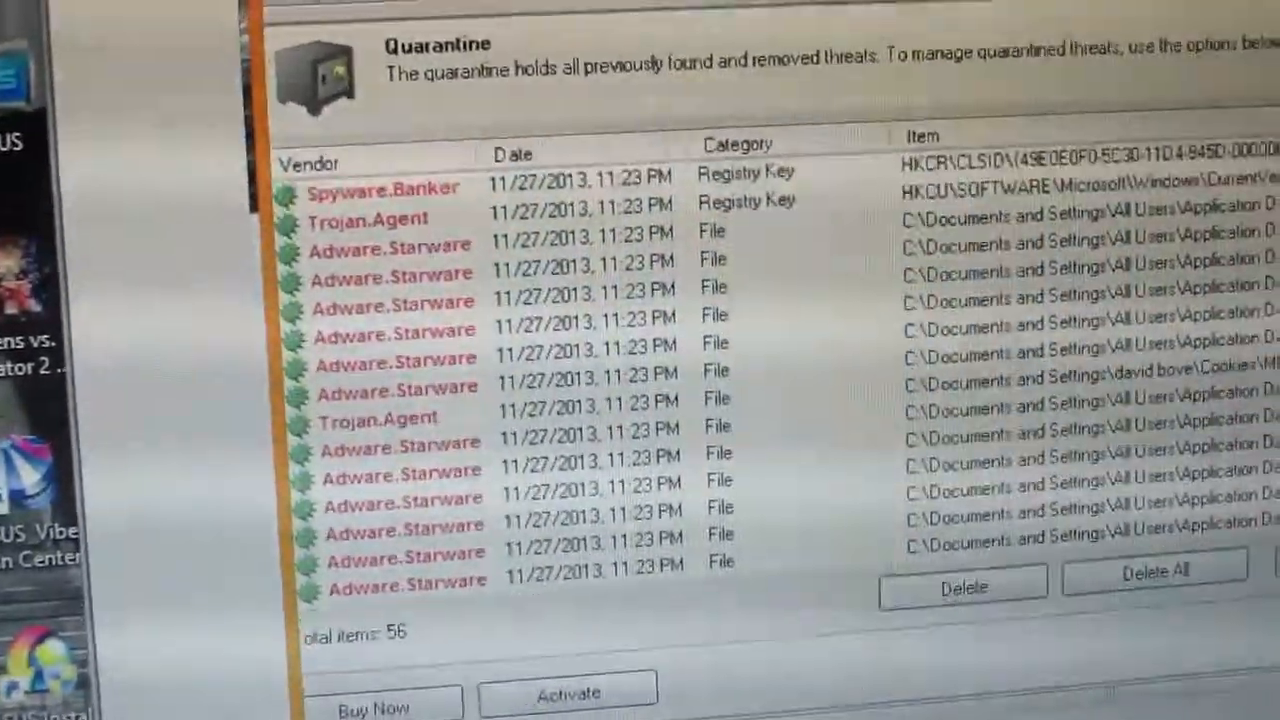
{"action": "scroll", "scroll_direction": "down", "scroll_amount": 3}
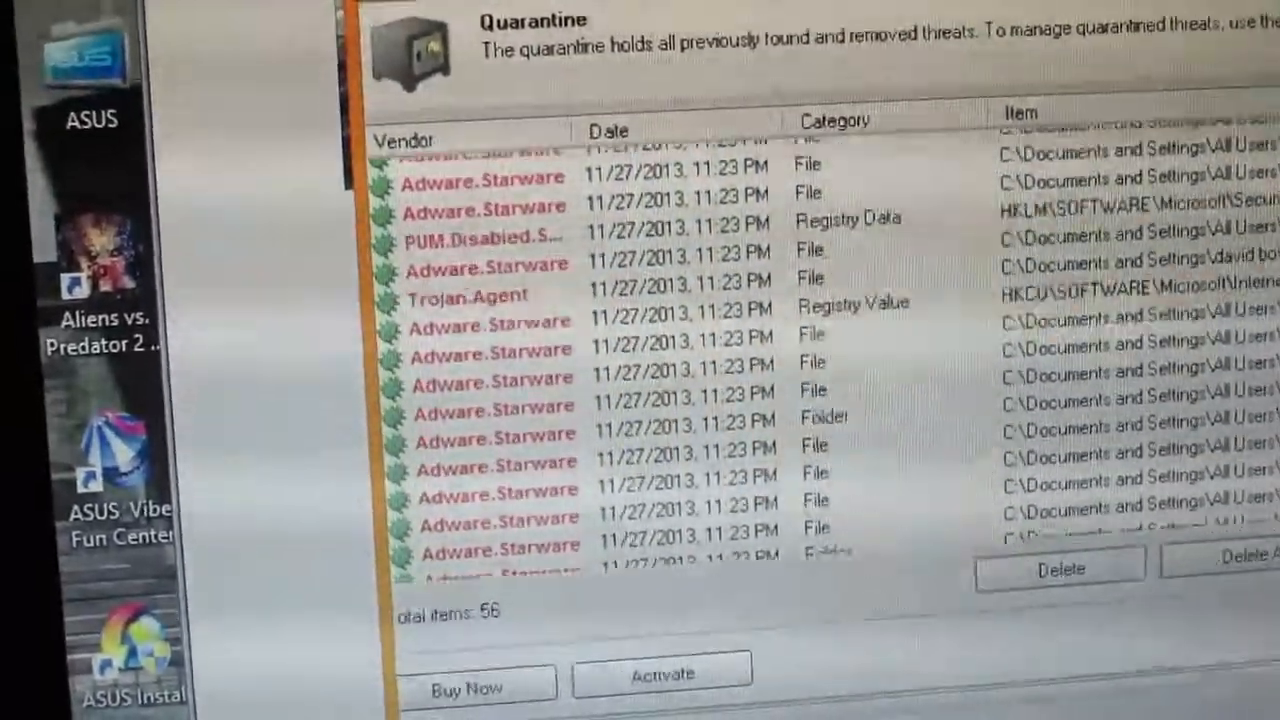
{"action": "scroll", "scroll_direction": "down", "scroll_amount": 3}
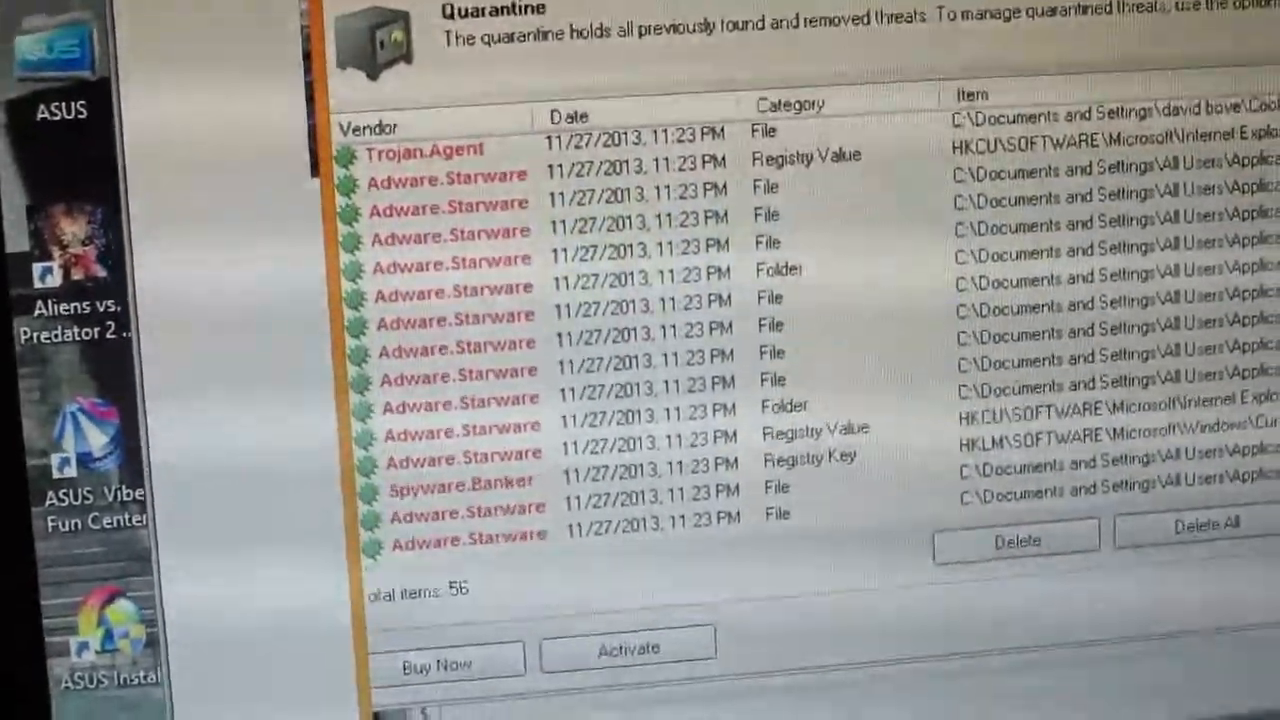
{"action": "scroll", "scroll_direction": "down", "scroll_amount": 3}
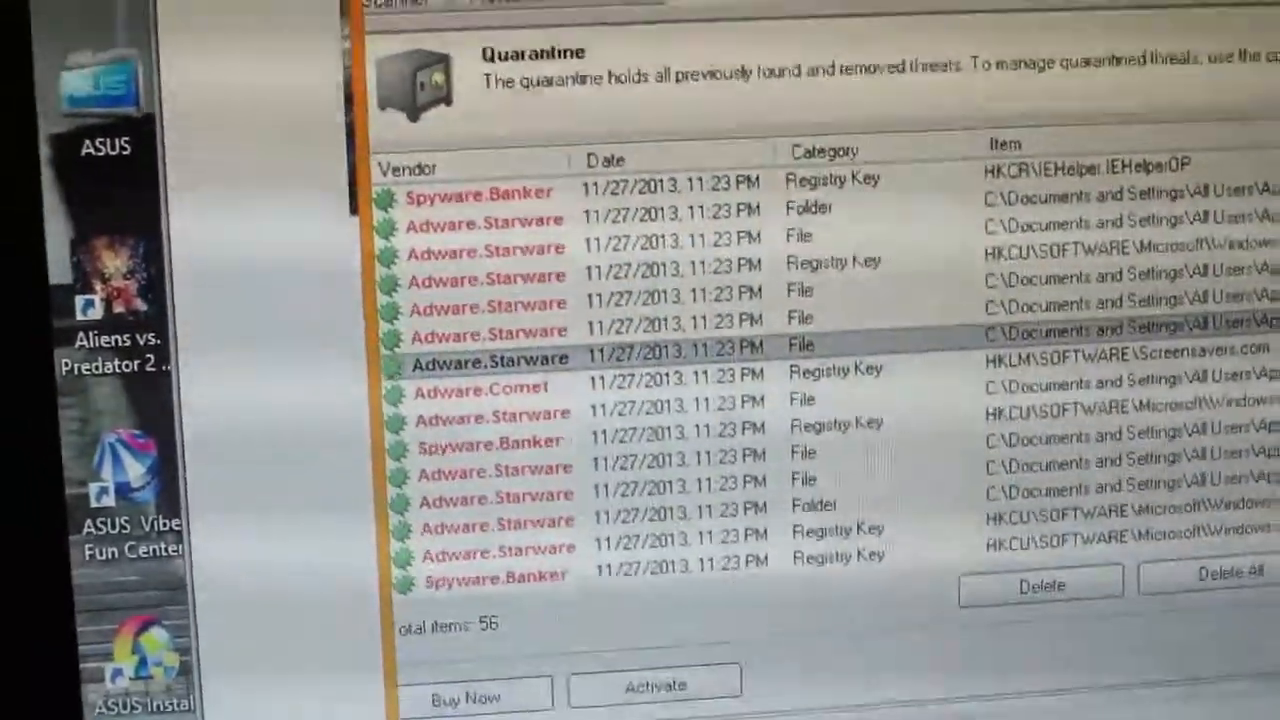